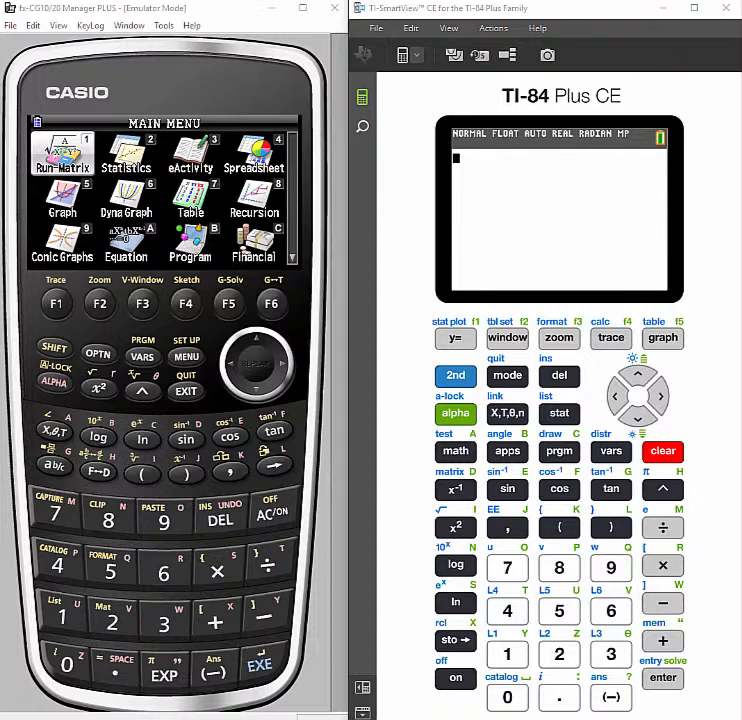
{"action": "mouse_move", "coordinate": [378, 384]}
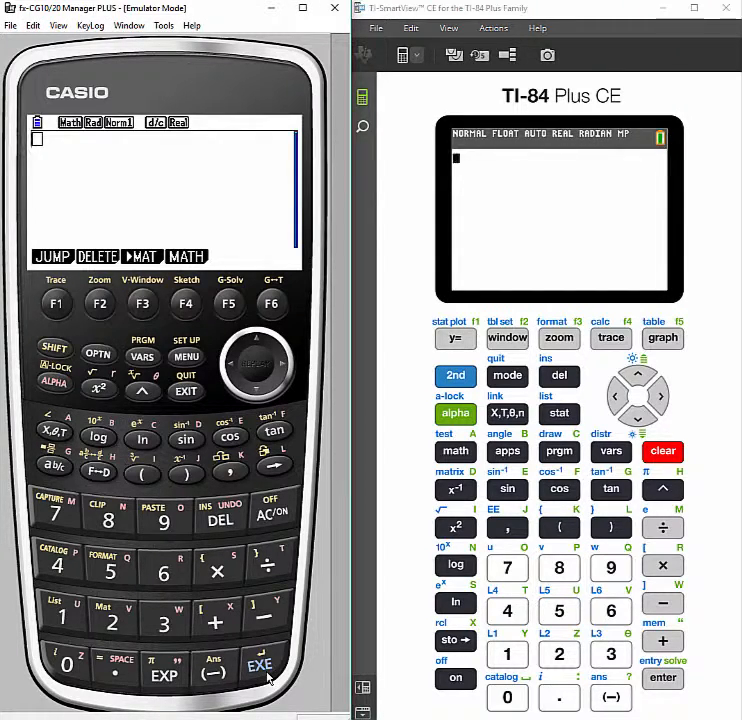
{"action": "mouse_move", "coordinate": [194, 456]}
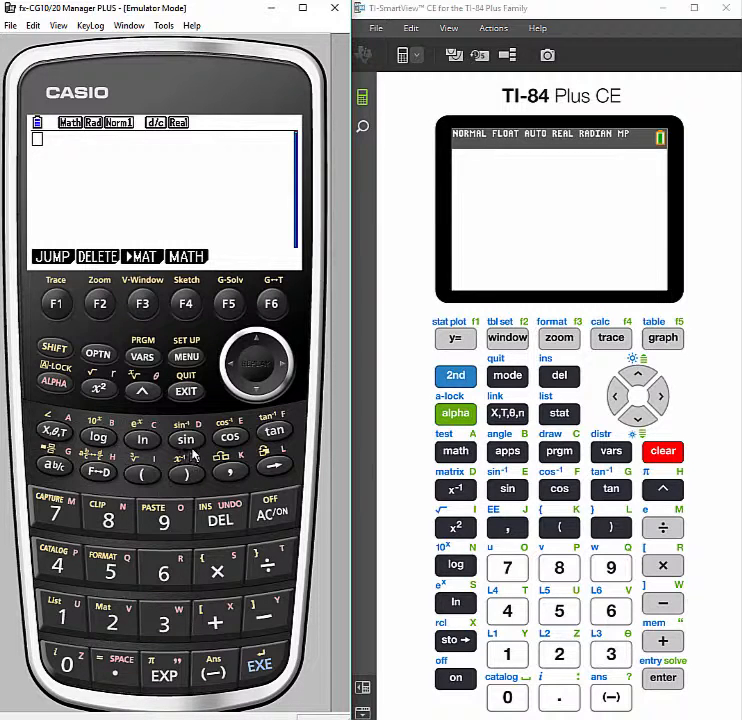
Show the Casio's PROB option menu with x!, nPr, nCr and RAND in Run-Matrix
{"action": "left_click", "coordinate": [98, 352]}
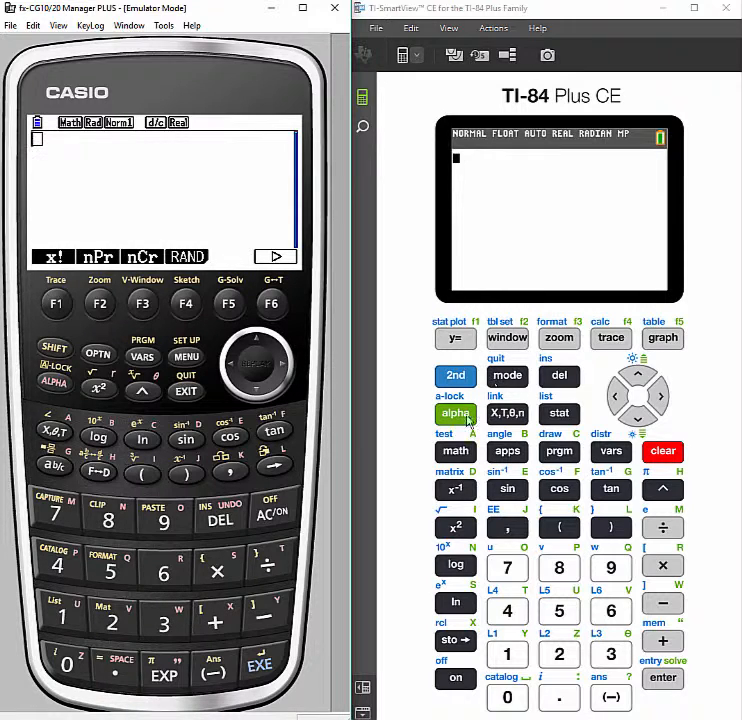
Show the TI-84's MATH menu on the PROB tab listing rand, nPr, nCr and factorial
{"action": "left_click", "coordinate": [456, 452]}
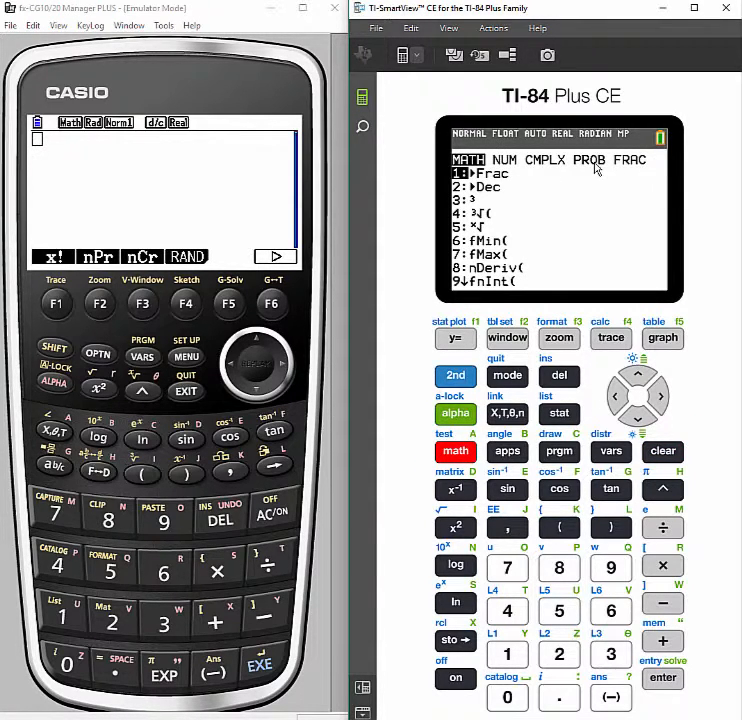
{"action": "left_click", "coordinate": [658, 396]}
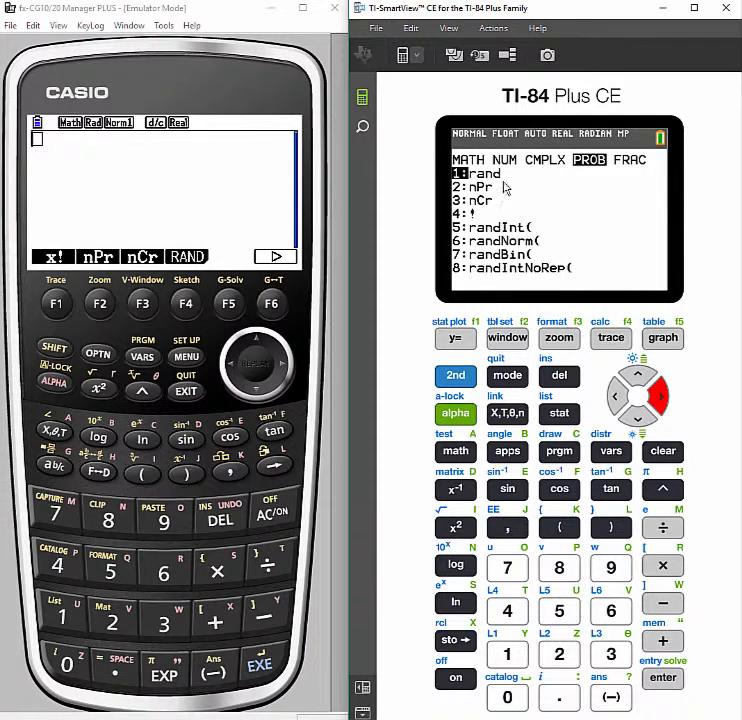
{"action": "mouse_move", "coordinate": [488, 208]}
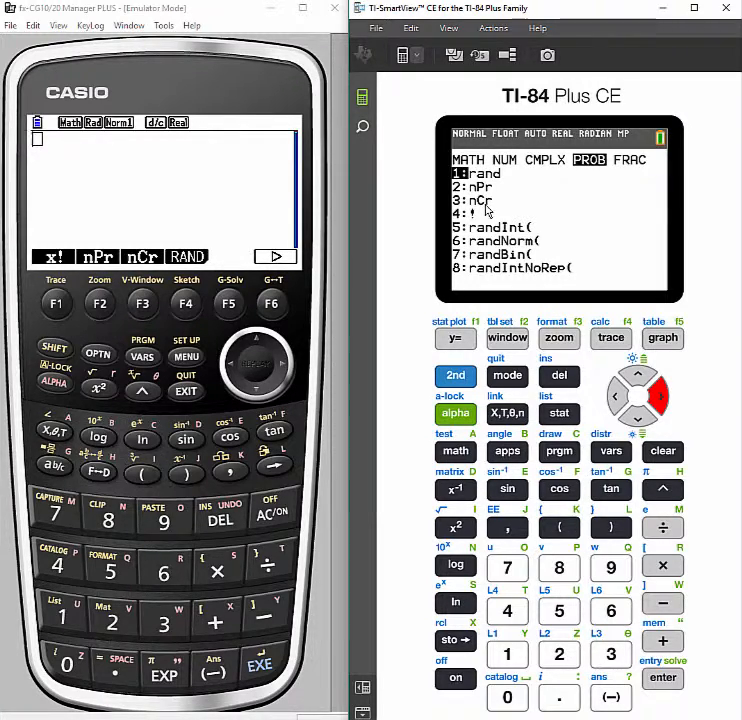
{"action": "mouse_move", "coordinate": [312, 160]}
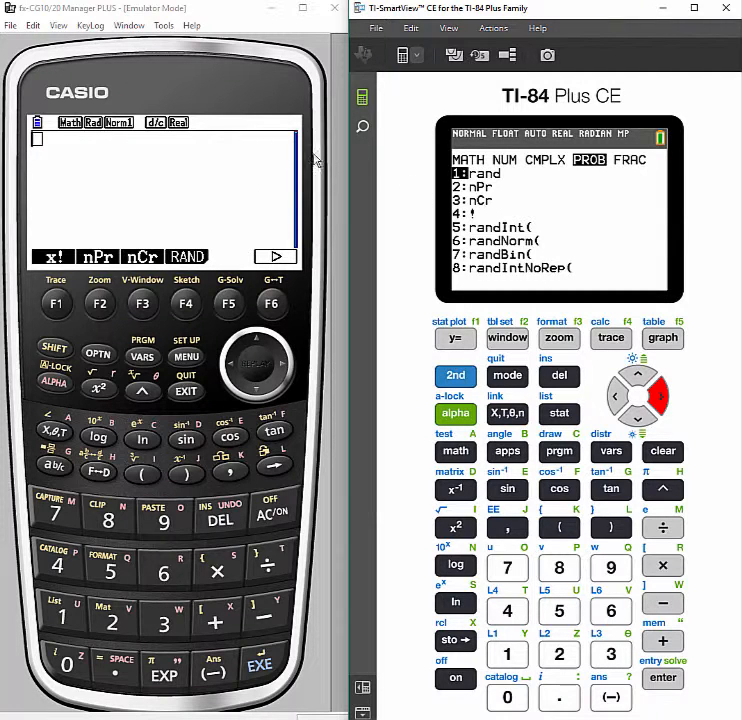
{"action": "mouse_move", "coordinate": [144, 262]}
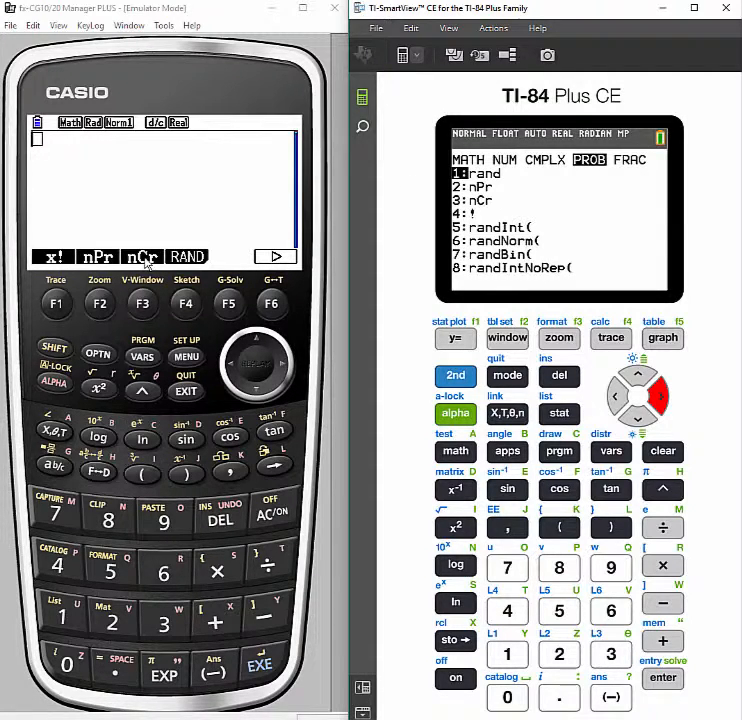
{"action": "mouse_move", "coordinate": [100, 432]}
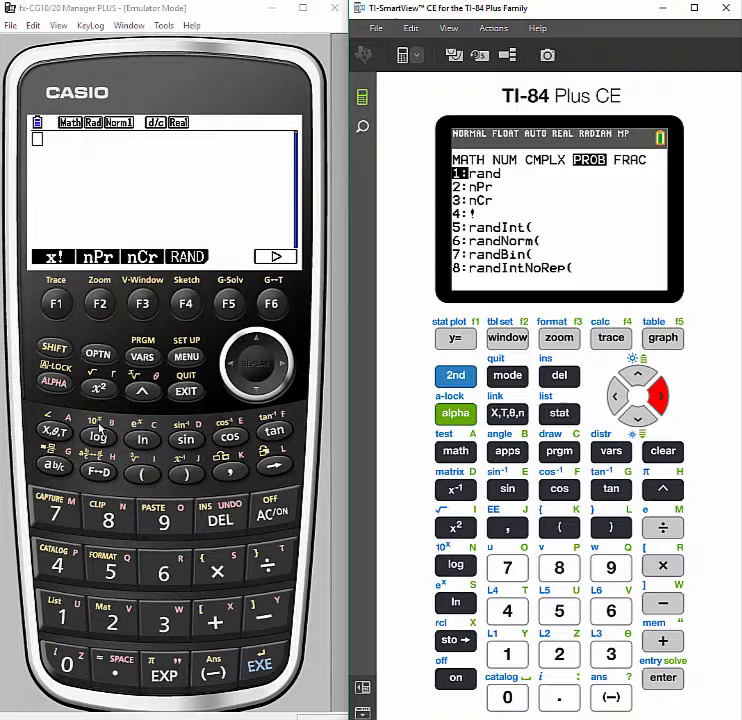
{"action": "mouse_move", "coordinate": [144, 268]}
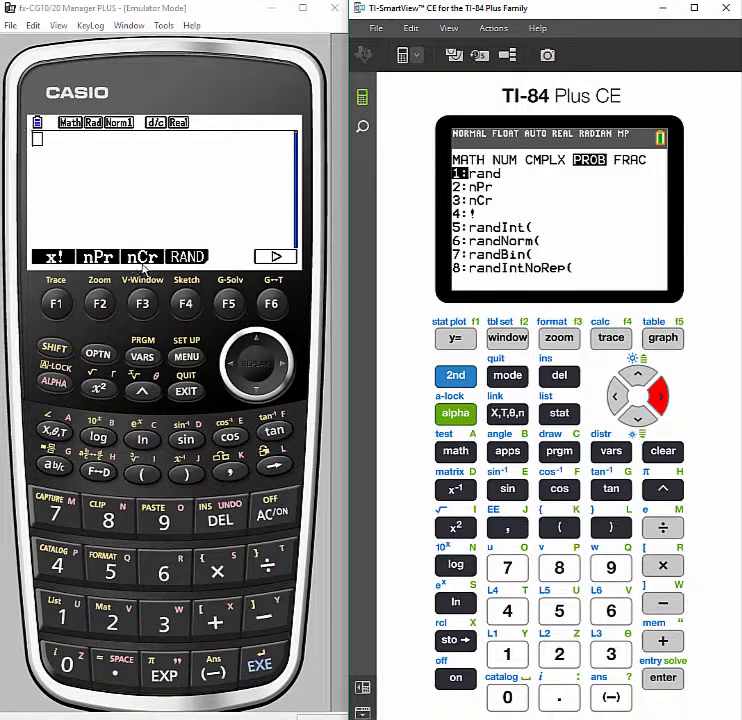
{"action": "mouse_move", "coordinate": [108, 568]}
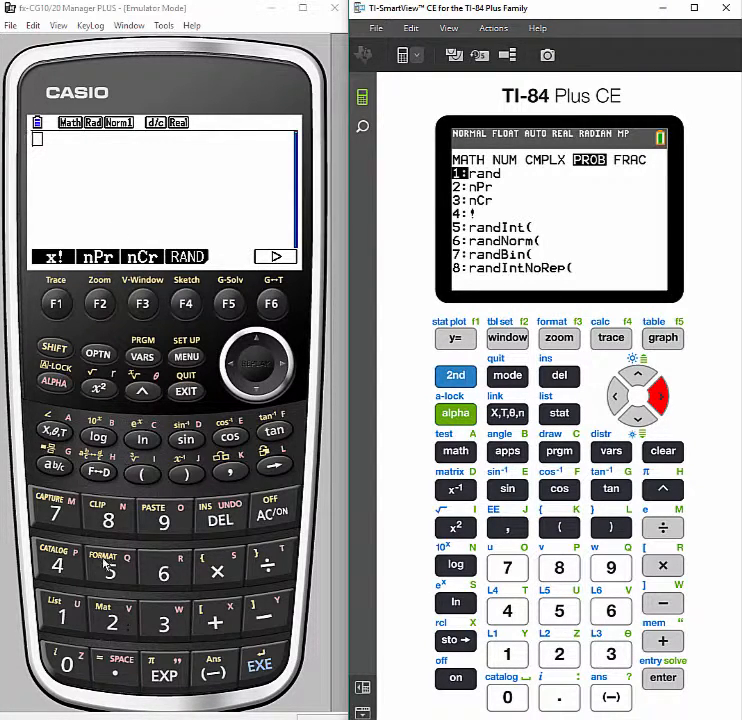
Evaluate the combination 5C2 on the Casio to get 10
{"action": "left_click", "coordinate": [112, 572]}
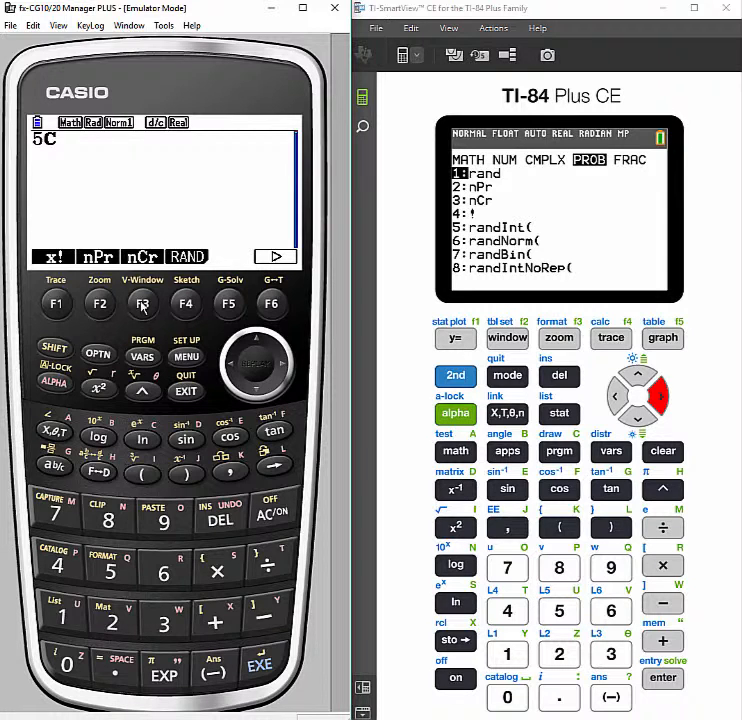
{"action": "left_click", "coordinate": [112, 622]}
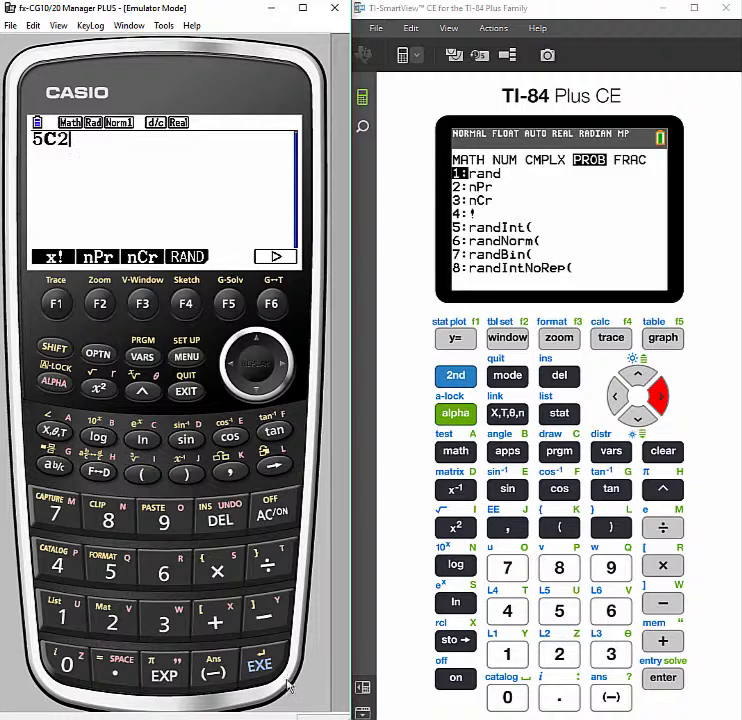
{"action": "left_click", "coordinate": [258, 664]}
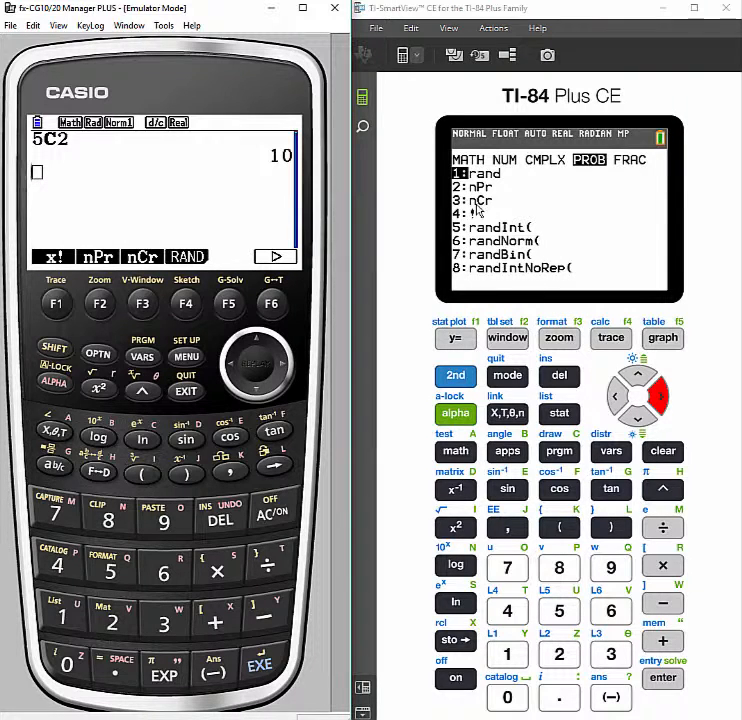
{"action": "mouse_move", "coordinate": [648, 428]}
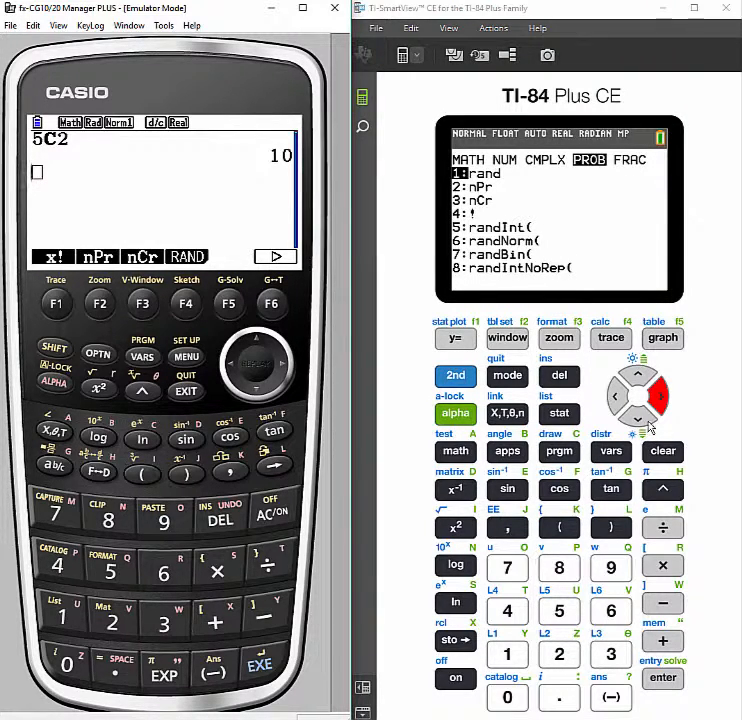
Evaluate the combination 5C2 on the TI-84 home screen to get 10
{"action": "left_click", "coordinate": [636, 420]}
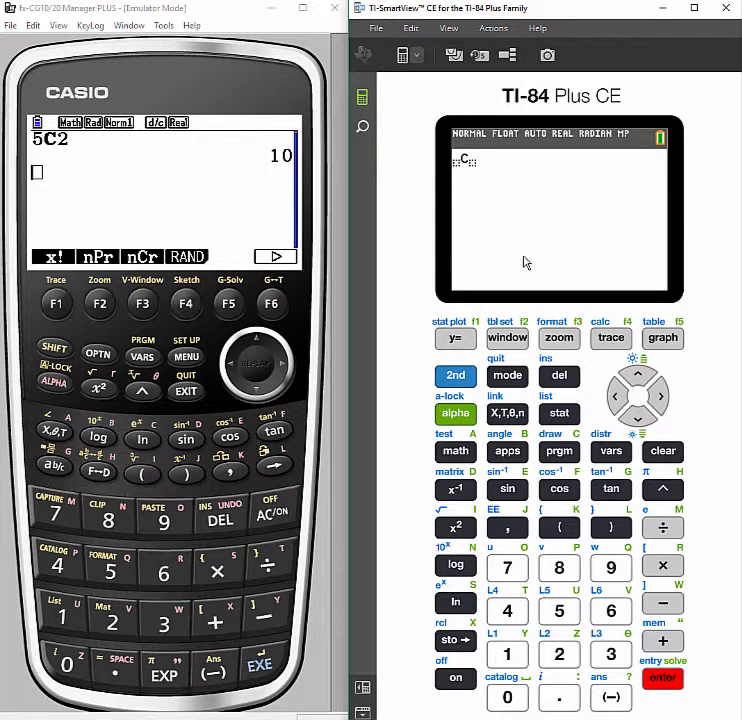
{"action": "mouse_move", "coordinate": [570, 612]}
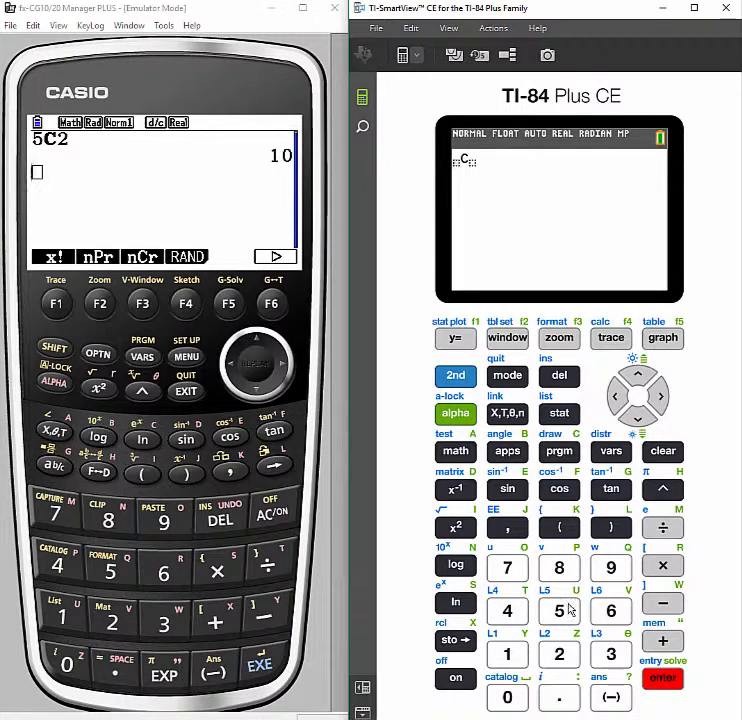
{"action": "left_click", "coordinate": [560, 612]}
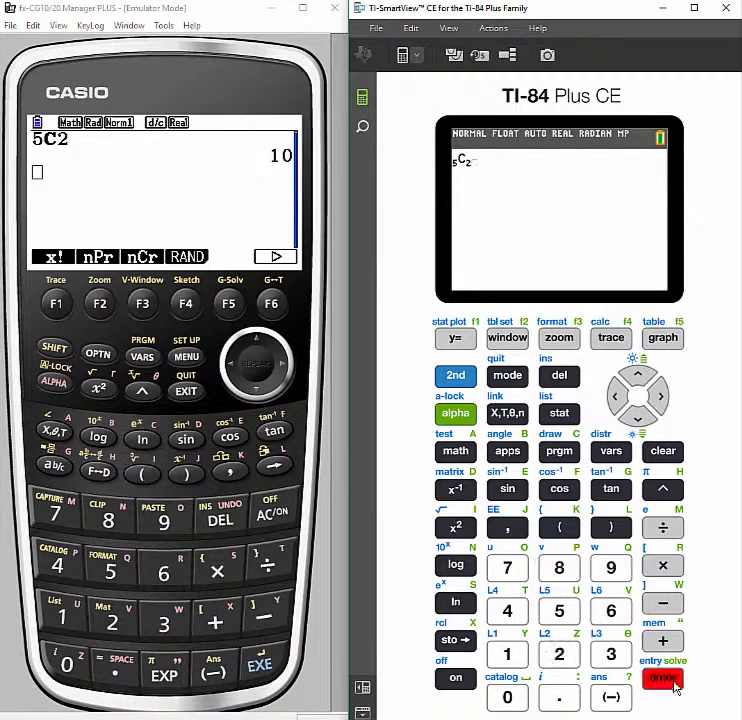
{"action": "left_click", "coordinate": [662, 680]}
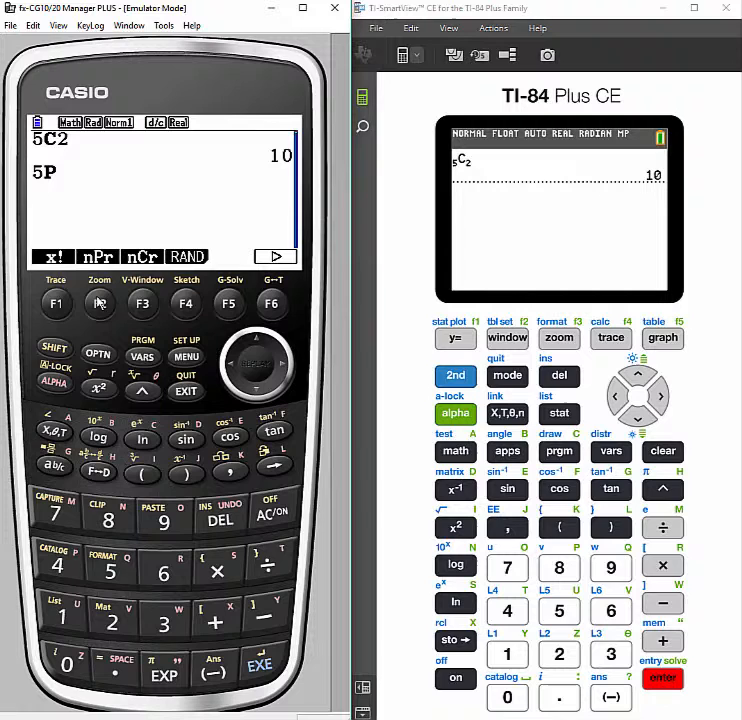
Evaluate the permutation 5P2 on the Casio to get 20 under the 5C2 result
{"action": "left_click", "coordinate": [112, 620]}
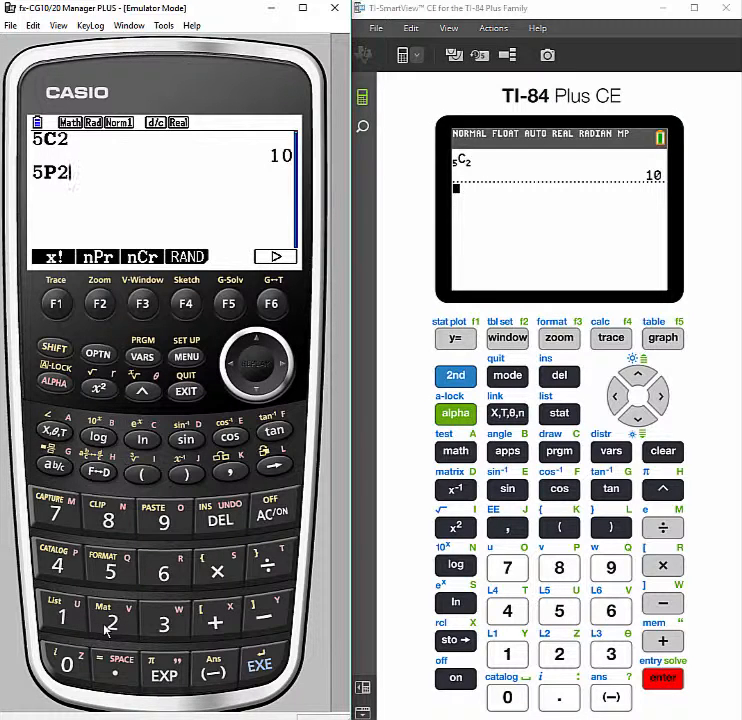
{"action": "left_click", "coordinate": [260, 664]}
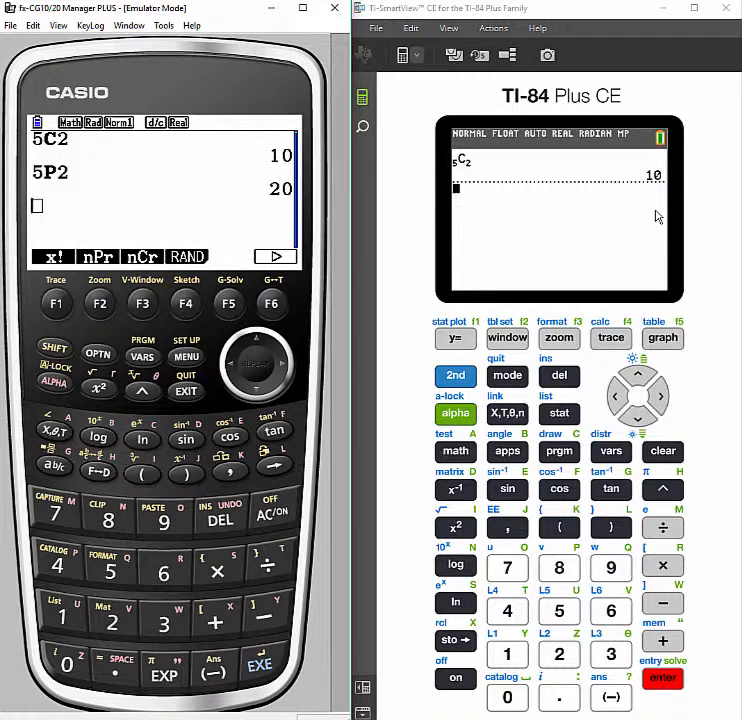
{"action": "mouse_move", "coordinate": [506, 356]}
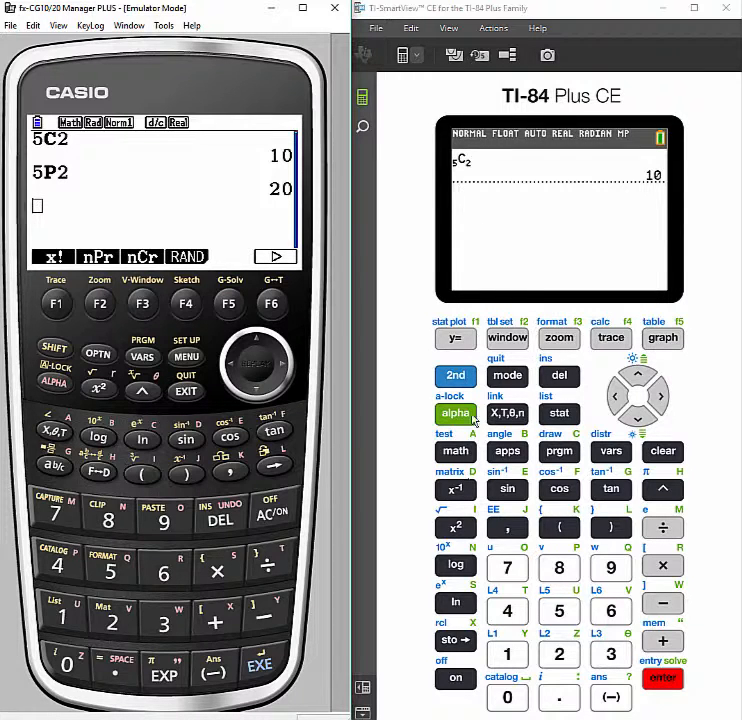
Evaluate the permutation 5P2 on the TI-84 via the PROB nPr template to get 20
{"action": "left_click", "coordinate": [456, 452]}
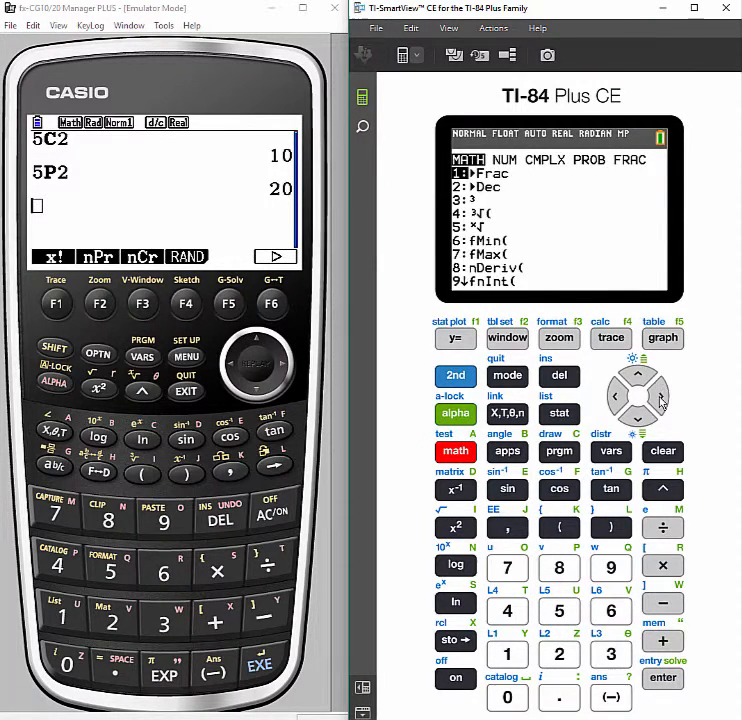
{"action": "left_click", "coordinate": [656, 390]}
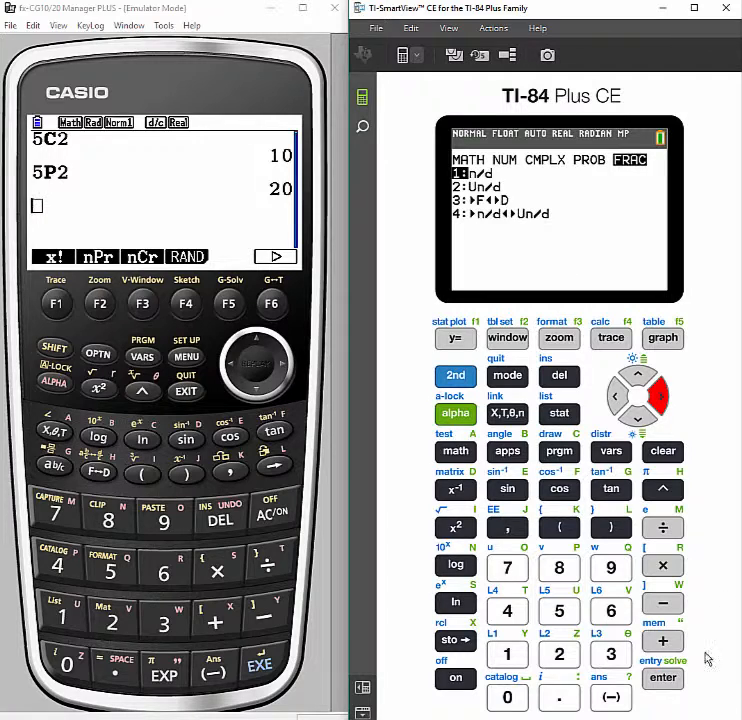
{"action": "left_click", "coordinate": [588, 160]}
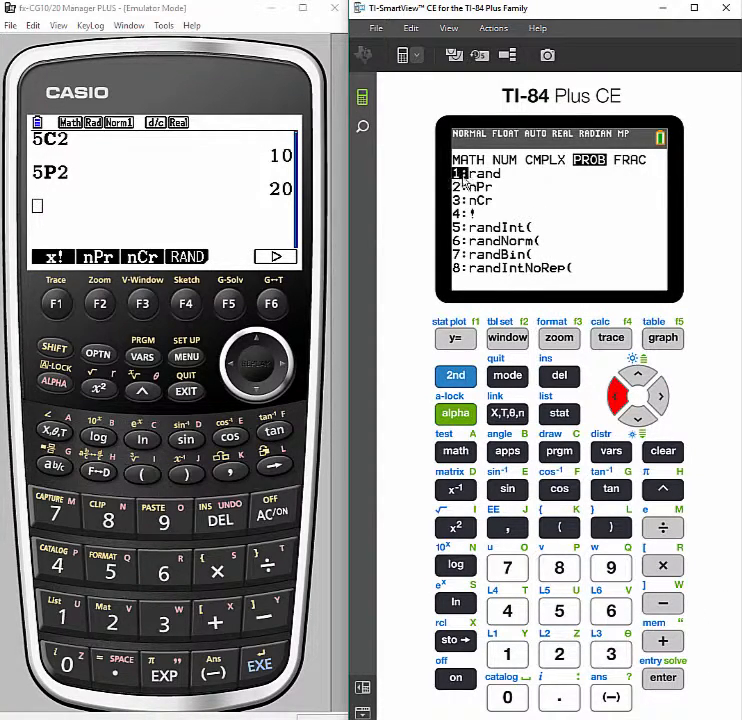
{"action": "left_click", "coordinate": [560, 656]}
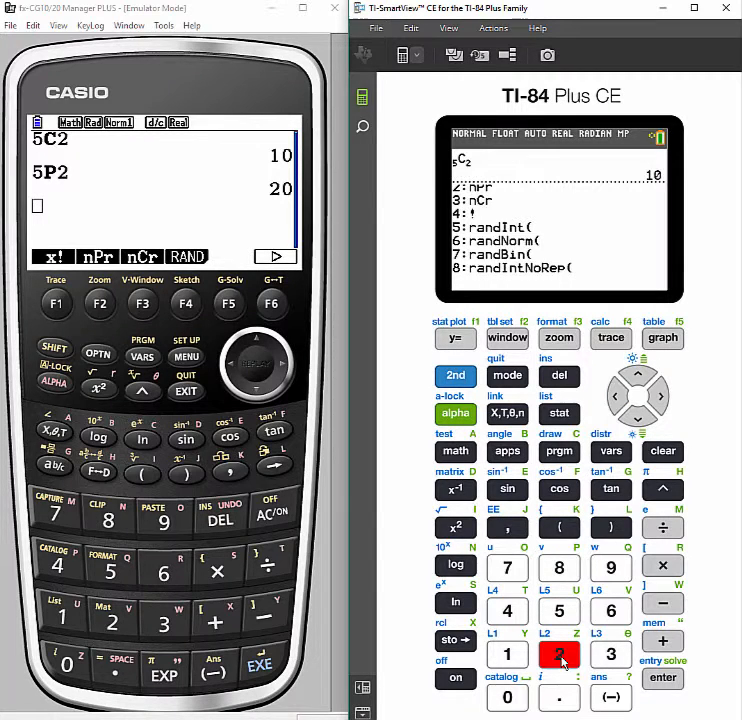
{"action": "left_click", "coordinate": [560, 654]}
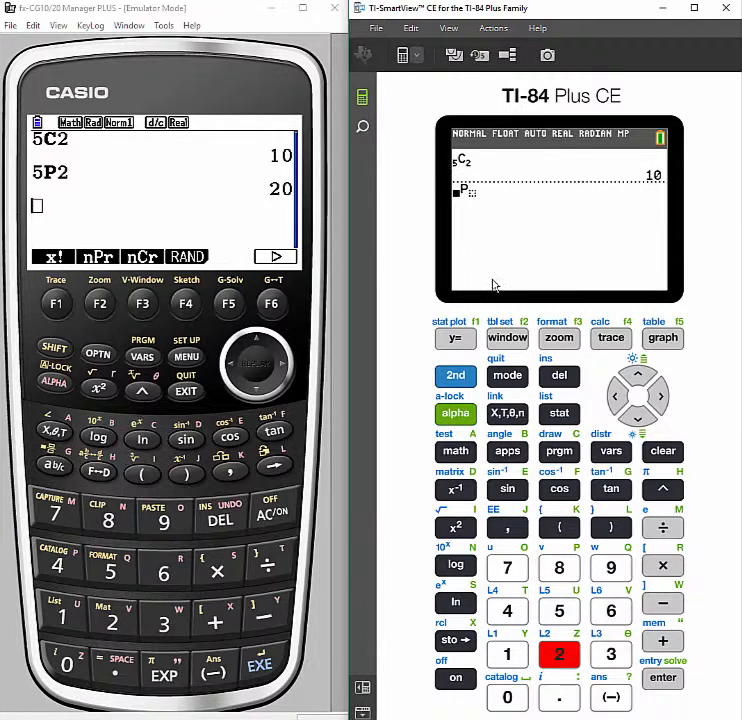
{"action": "left_click", "coordinate": [560, 612]}
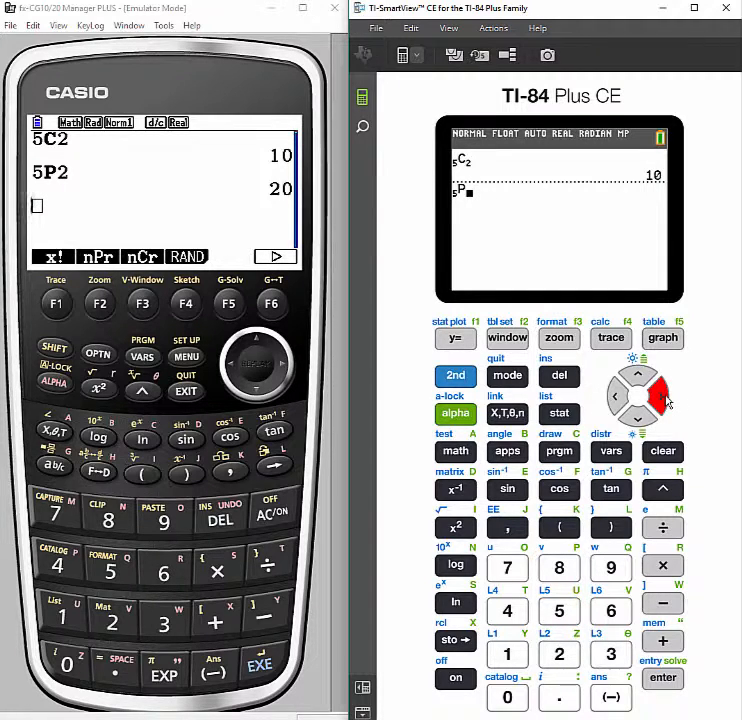
{"action": "left_click", "coordinate": [560, 656]}
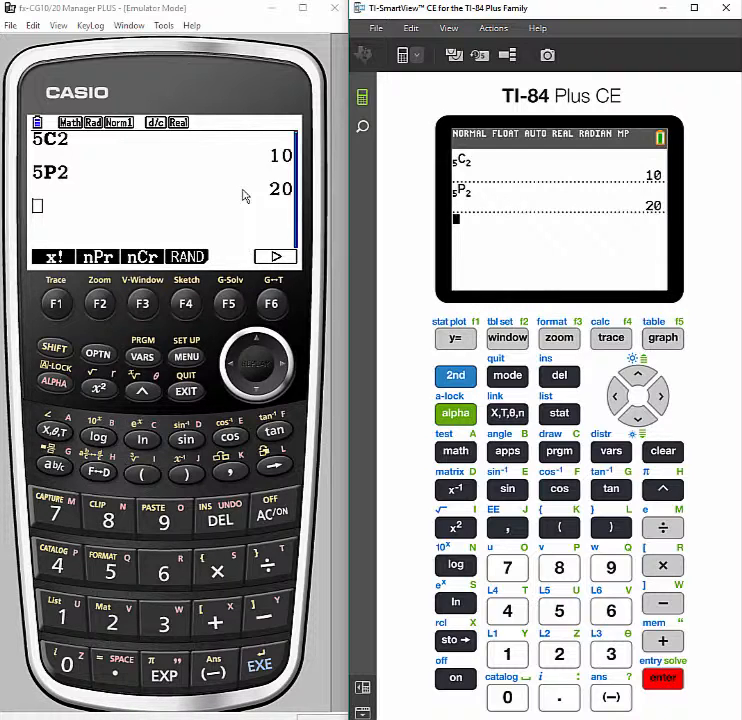
{"action": "mouse_move", "coordinate": [252, 164]}
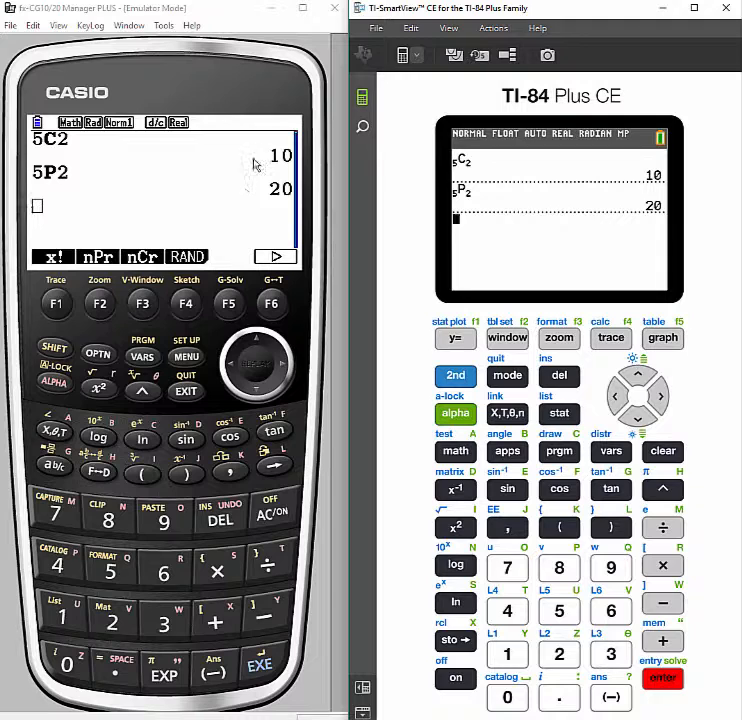
{"action": "mouse_move", "coordinate": [152, 238]}
{"action": "type", "text": "10P6"}
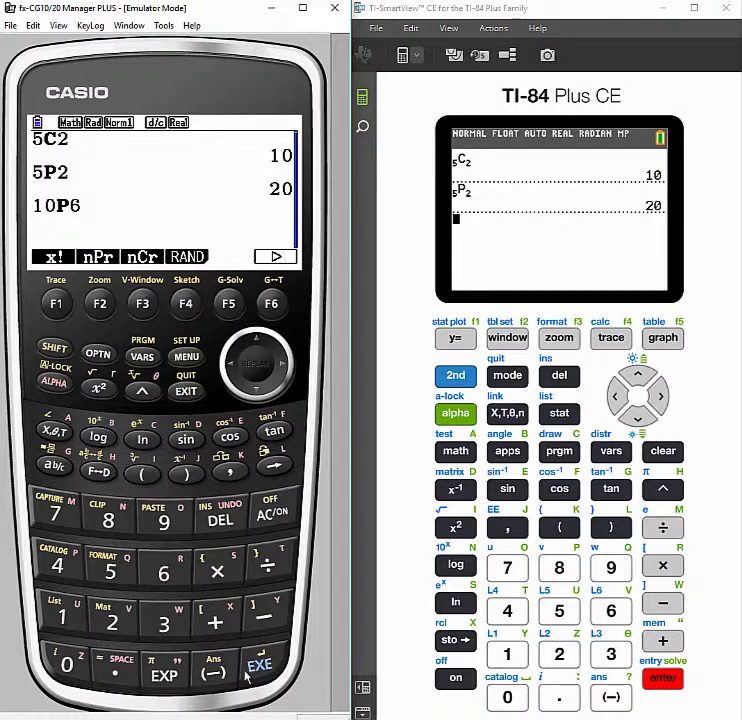
Evaluate the permutation 10P6 on the Casio to get 151200
{"action": "left_click", "coordinate": [260, 664]}
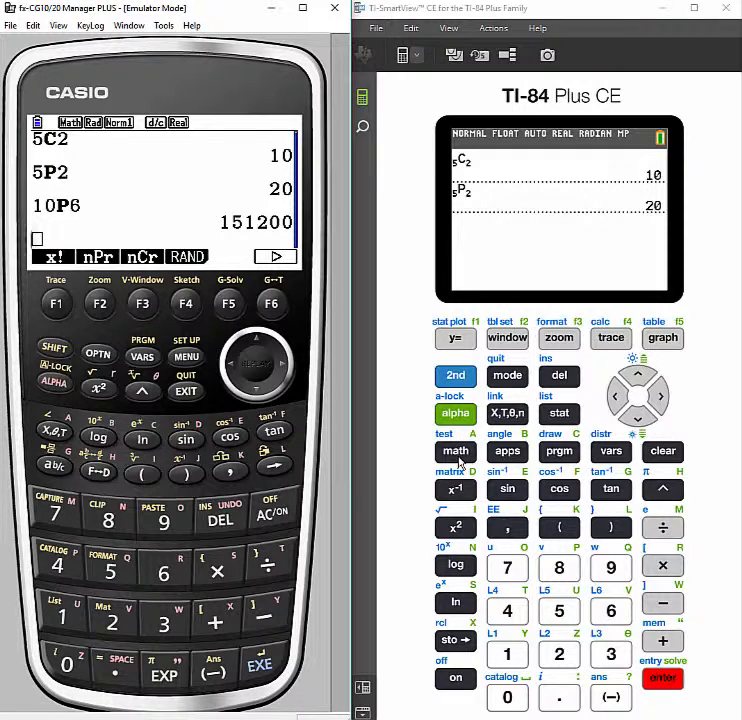
{"action": "left_click", "coordinate": [456, 452]}
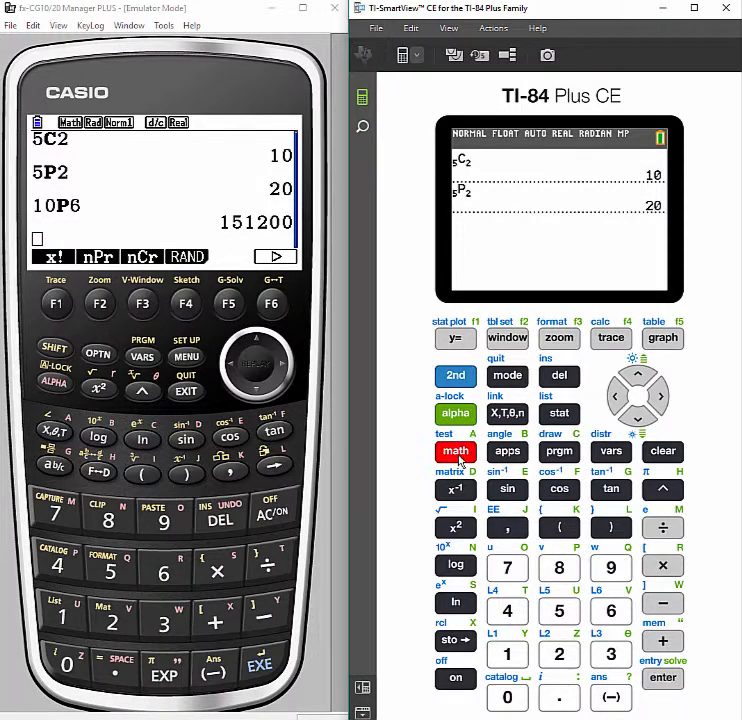
Evaluate the permutation 10P6 on the TI-84 via the nPr template to get 151200
{"action": "left_click", "coordinate": [456, 452]}
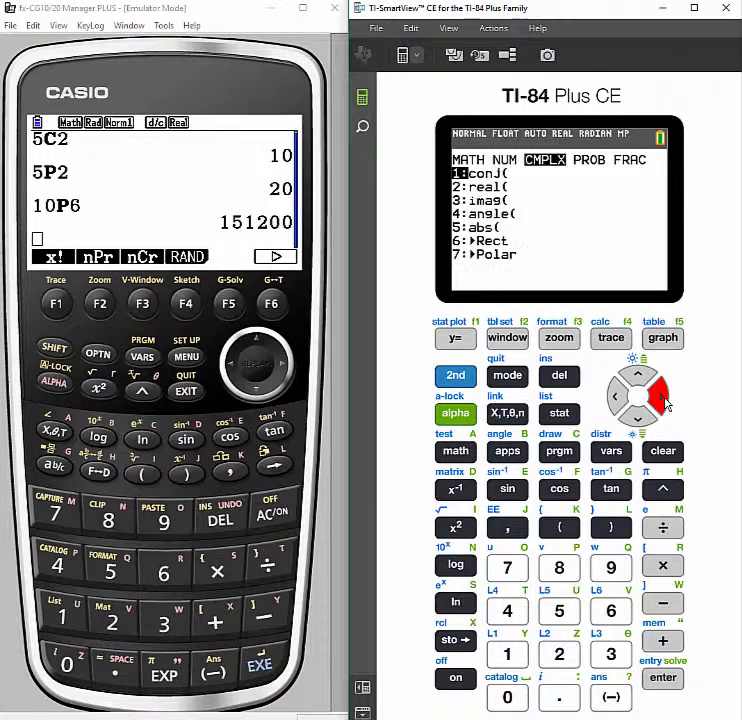
{"action": "left_click", "coordinate": [638, 418]}
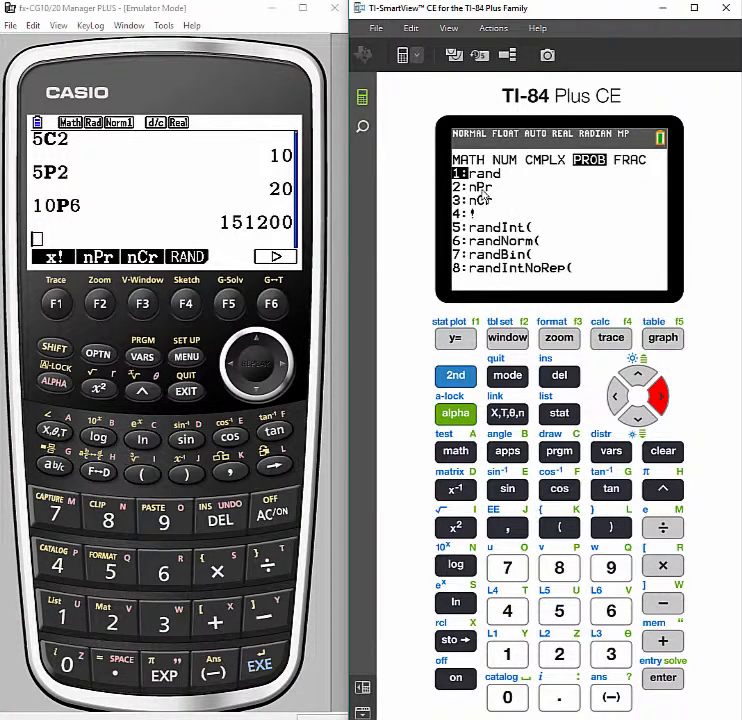
{"action": "left_click", "coordinate": [560, 654]}
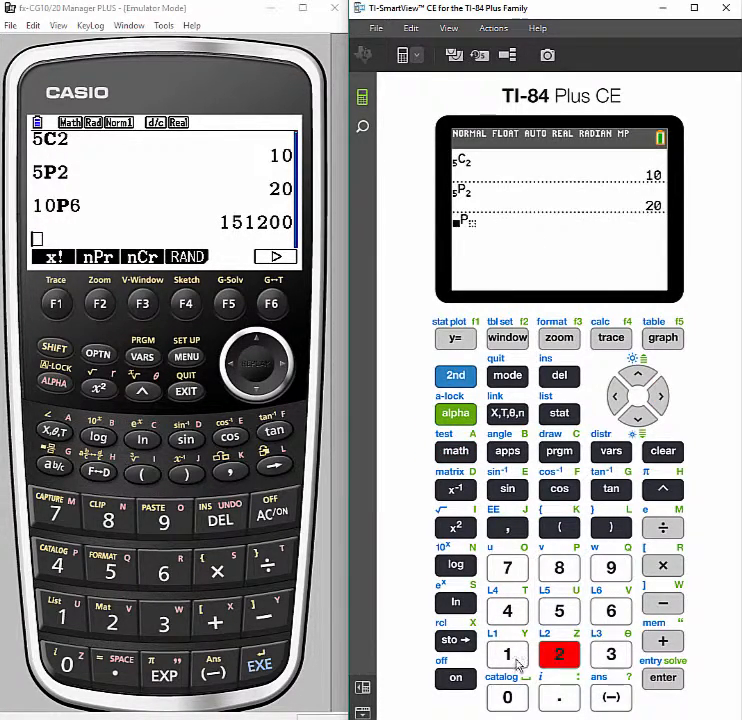
{"action": "left_click", "coordinate": [508, 696]}
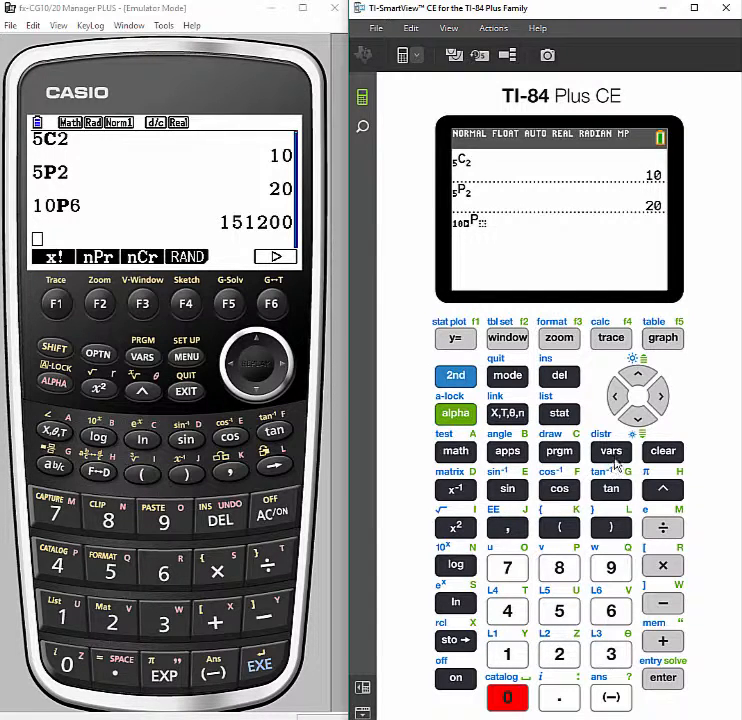
{"action": "left_click", "coordinate": [658, 396]}
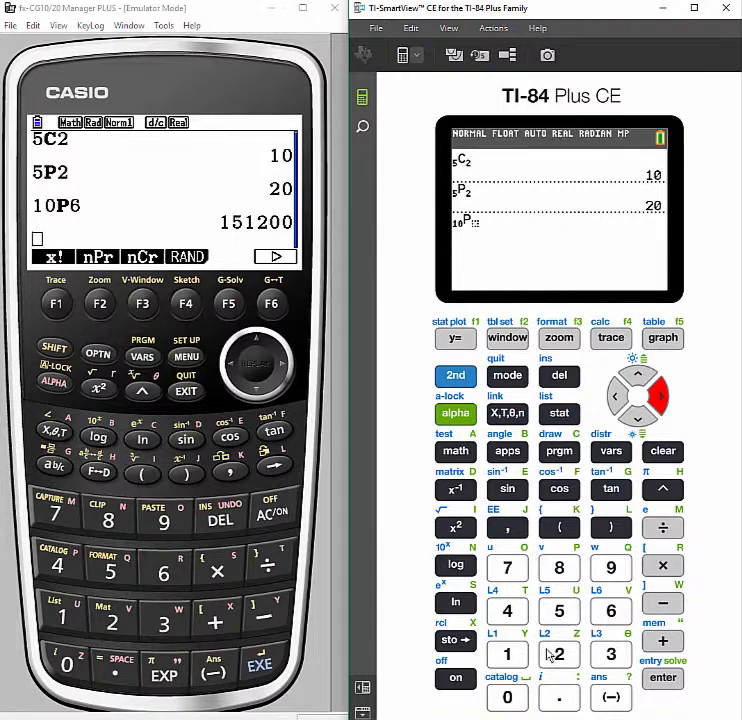
{"action": "left_click", "coordinate": [560, 656]}
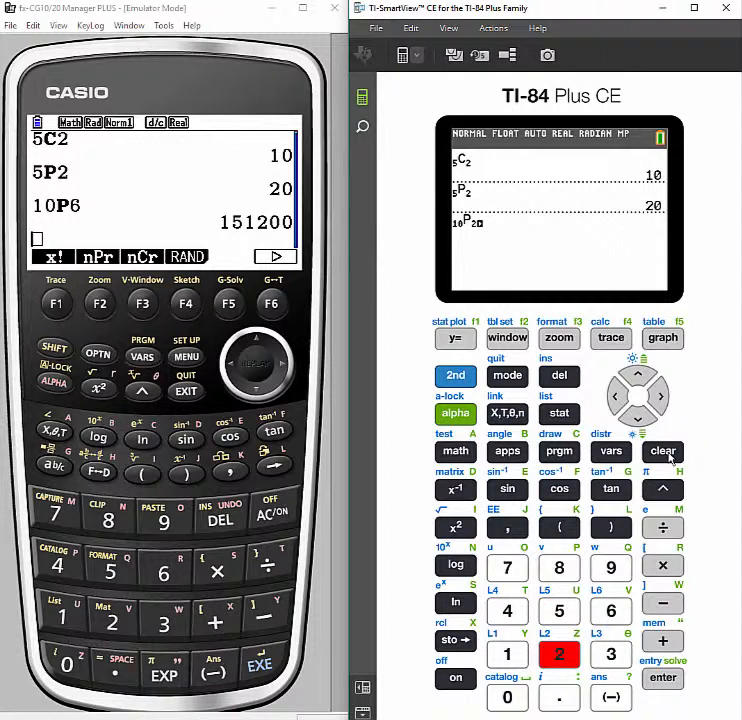
{"action": "left_click", "coordinate": [610, 612]}
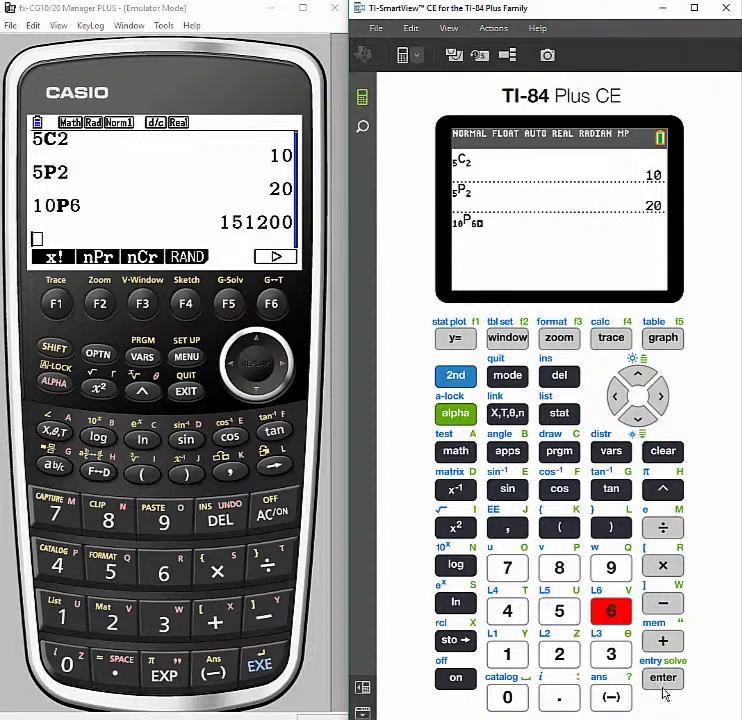
{"action": "left_click", "coordinate": [662, 678]}
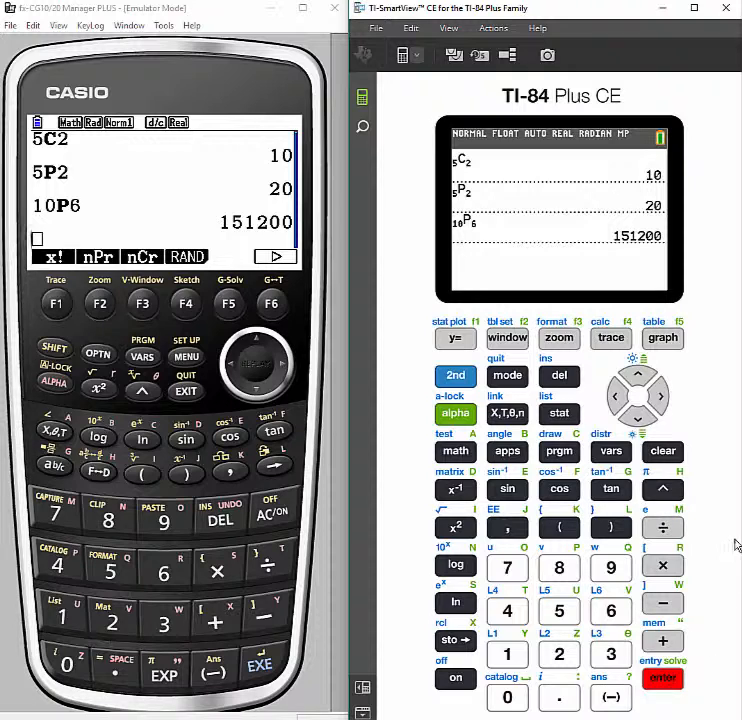